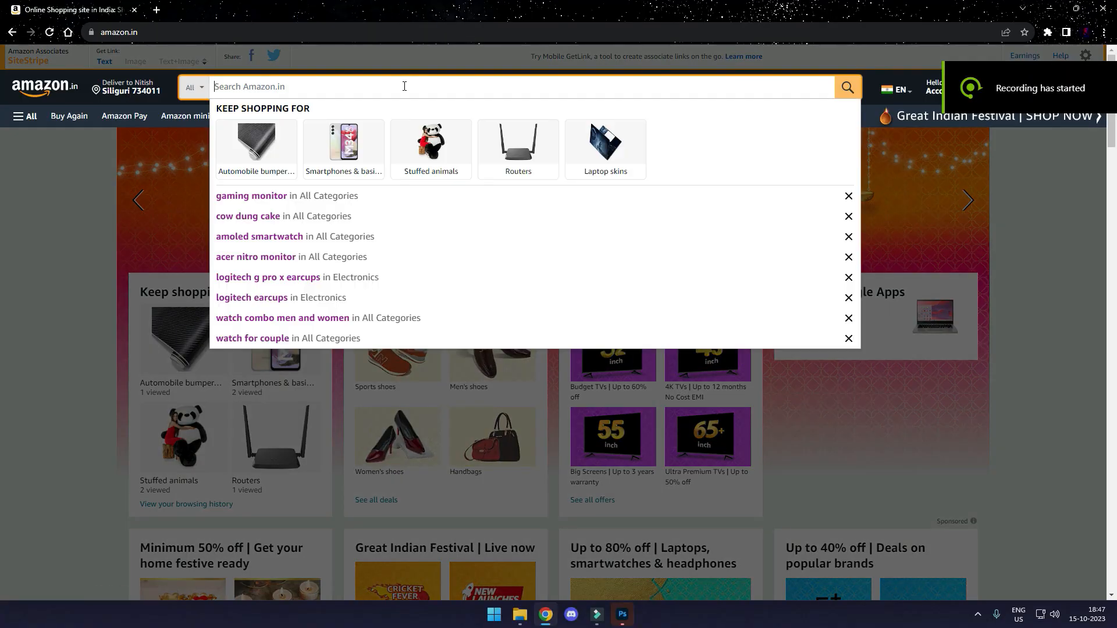
Step: Search Amazon.in for 'gaming monitor' and open the Acer Nitro VG240YS listing in a new tab
left_click(251, 195)
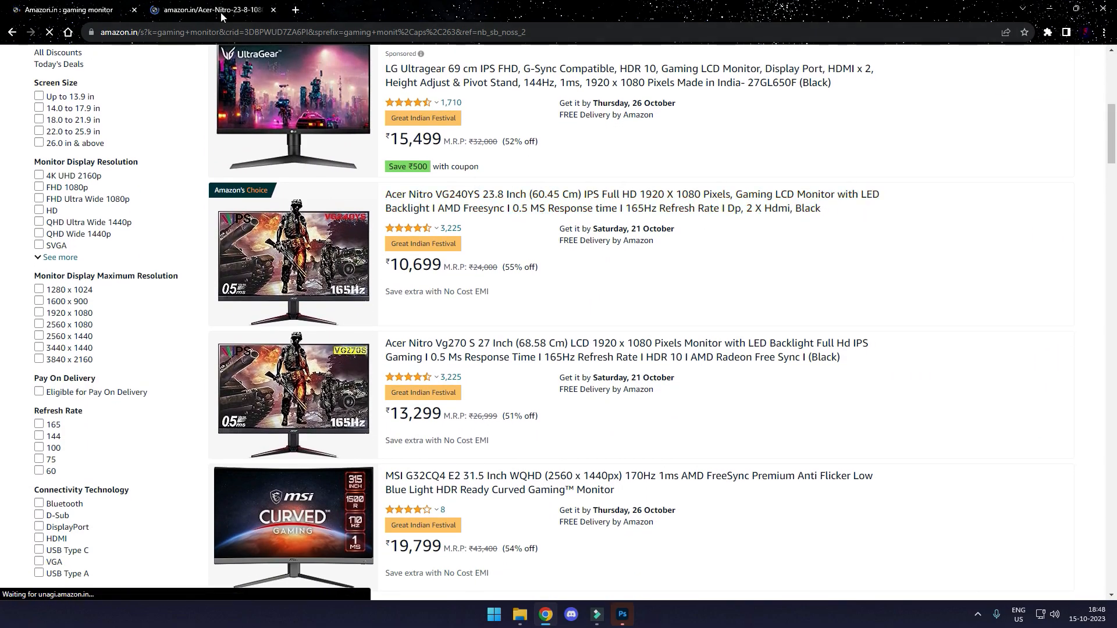
left_click(630, 201)
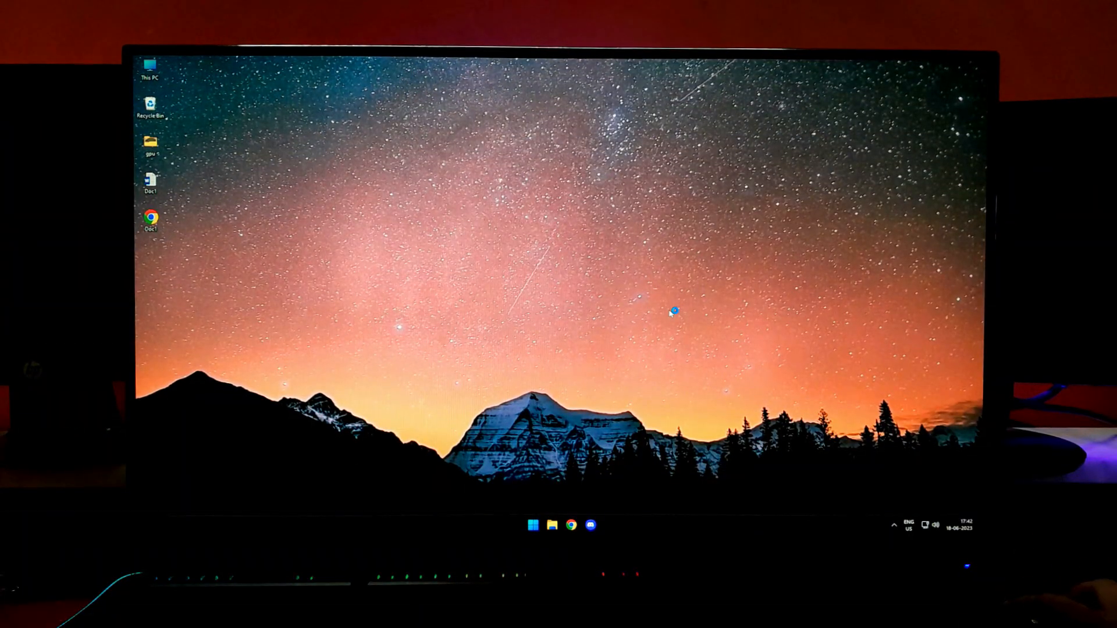
Step: From the desktop's Display settings, switch Use HDR to On and dismiss the notification
left_click(533, 524)
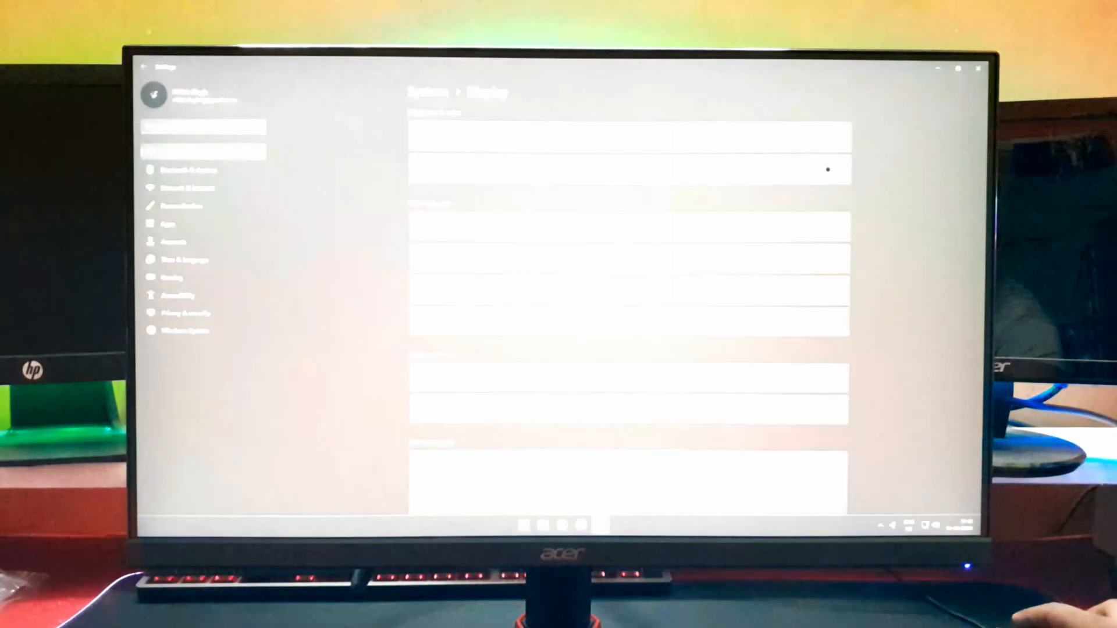
left_click(820, 170)
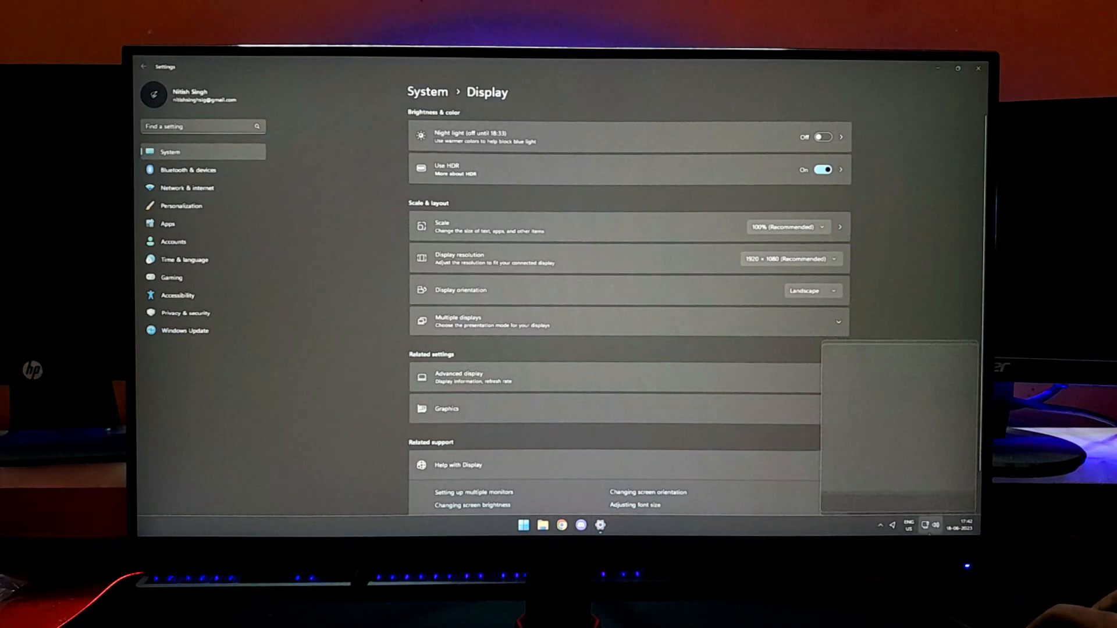
left_click(931, 525)
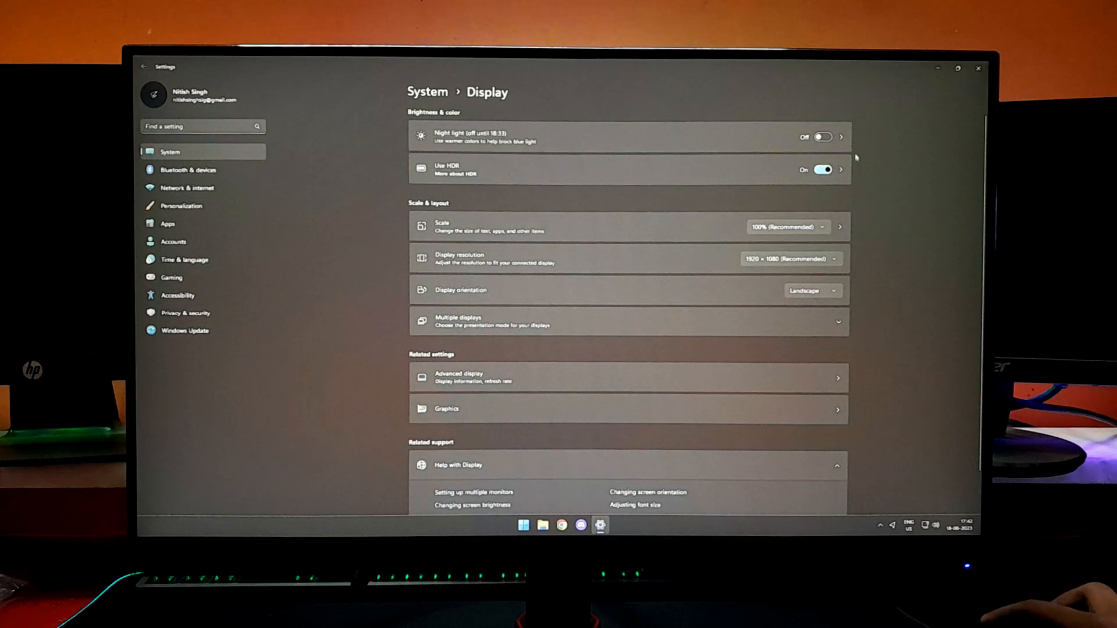
left_click(523, 525)
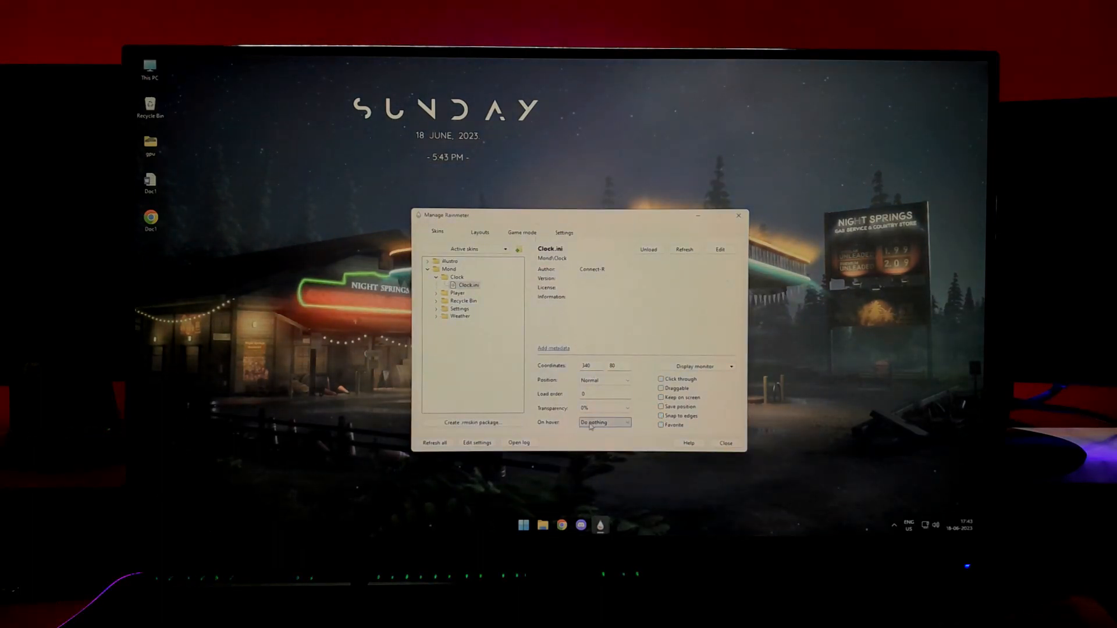
Step: Load the Mond Clock.ini skin so the day, date and time show on the desktop
left_click(725, 442)
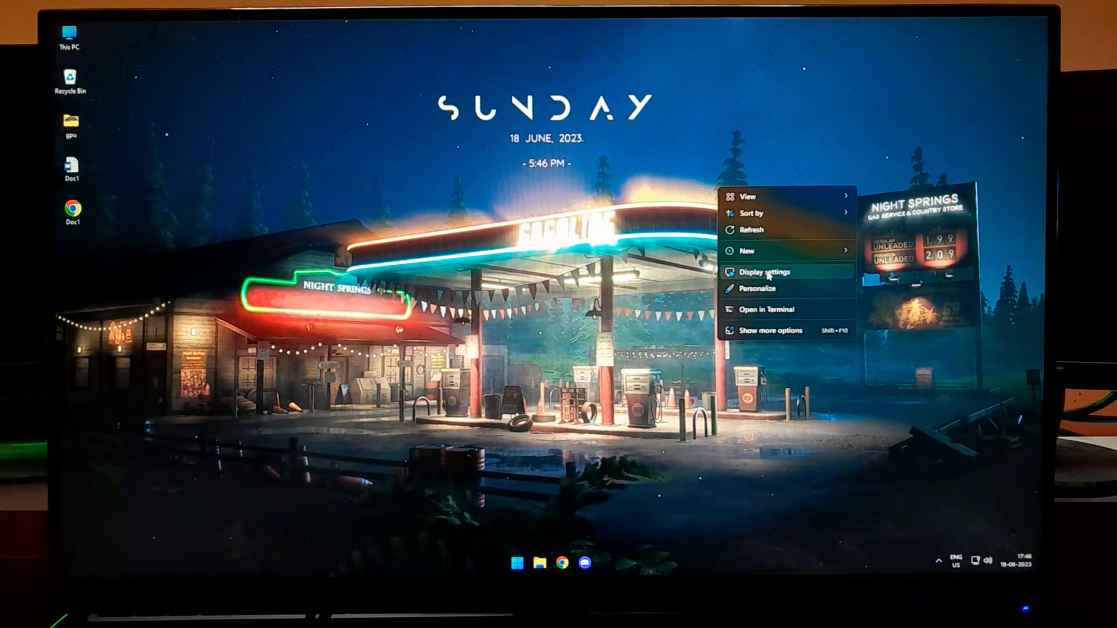
Step: In Advanced display, set the VG240Y S refresh rate to 165 Hz, keep the change and close Settings
left_click(757, 272)
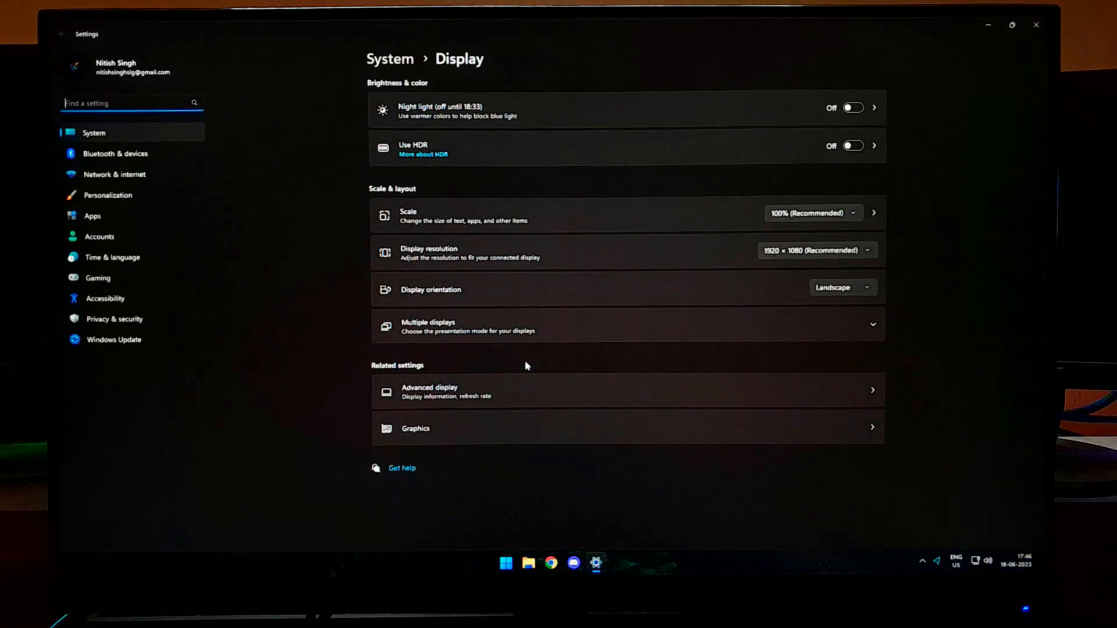
left_click(429, 391)
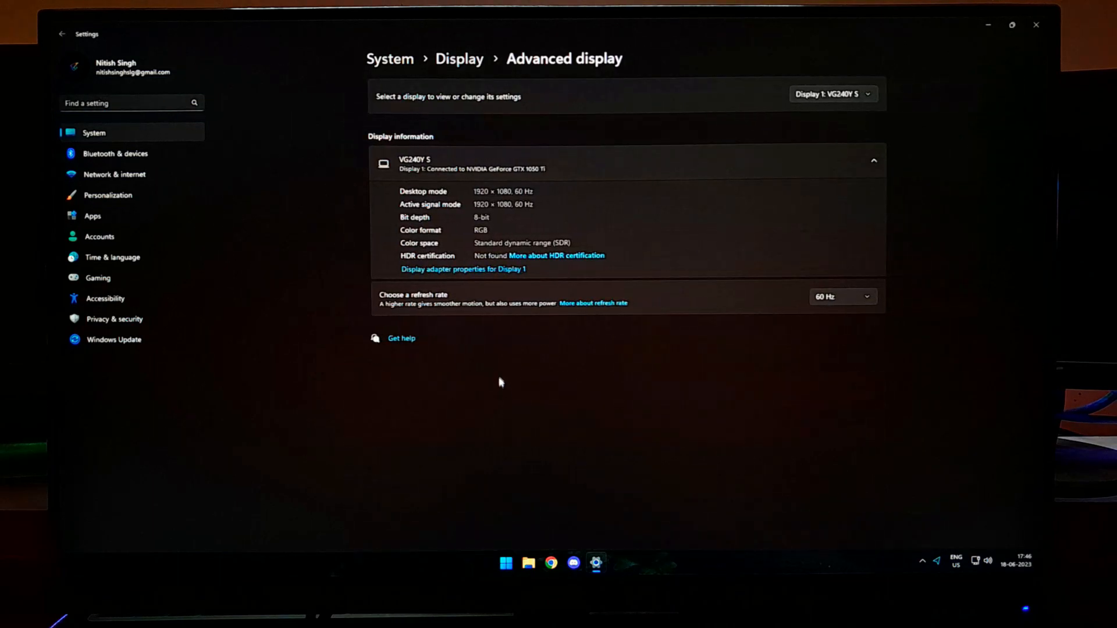
left_click(840, 297)
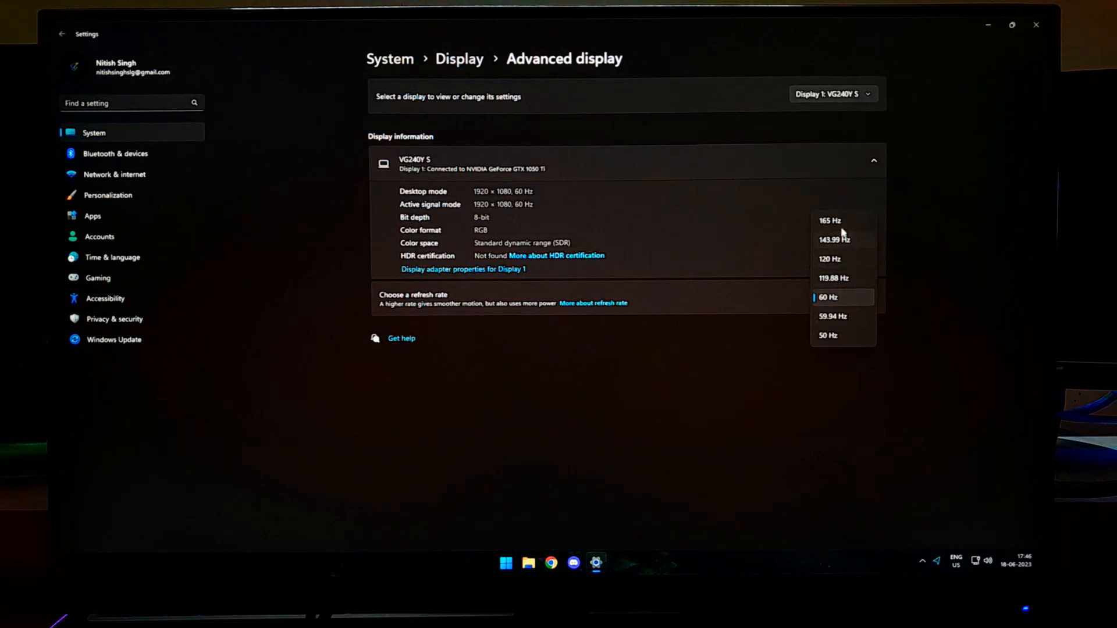
left_click(827, 220)
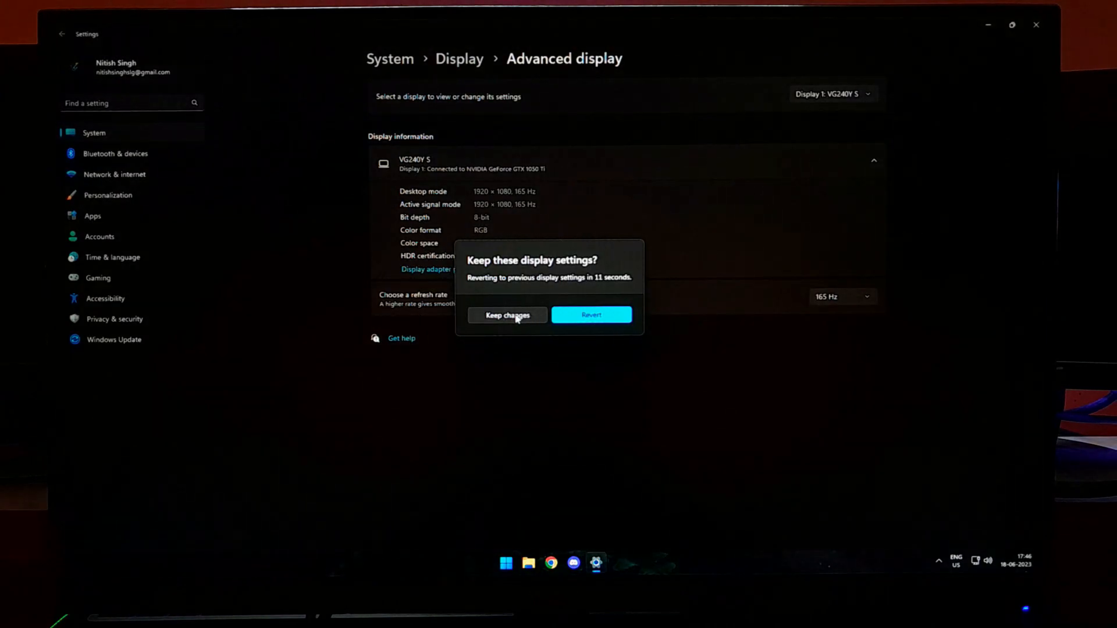
left_click(506, 315)
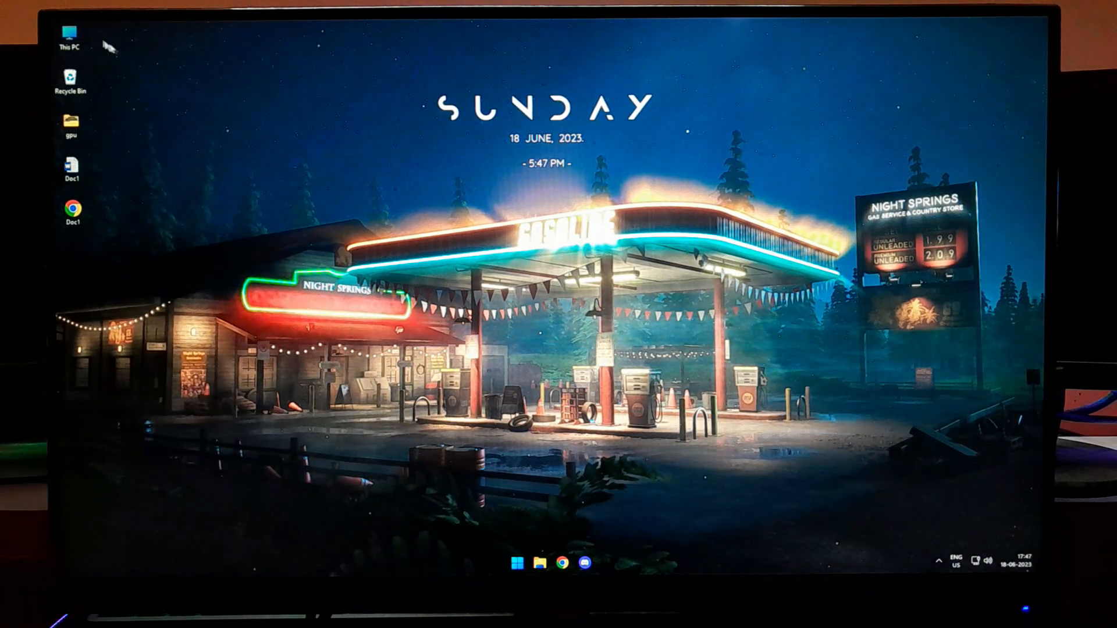
left_click(538, 563)
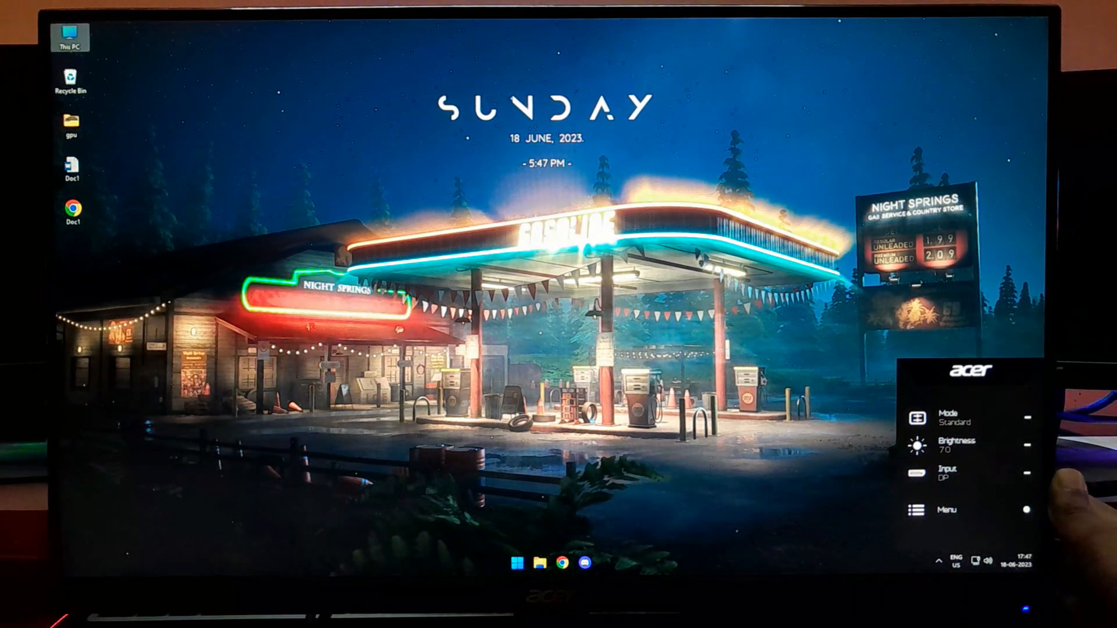
Step: In the monitor OSD's Gaming page, raise Over Drive from Off to Extreme
left_click(947, 510)
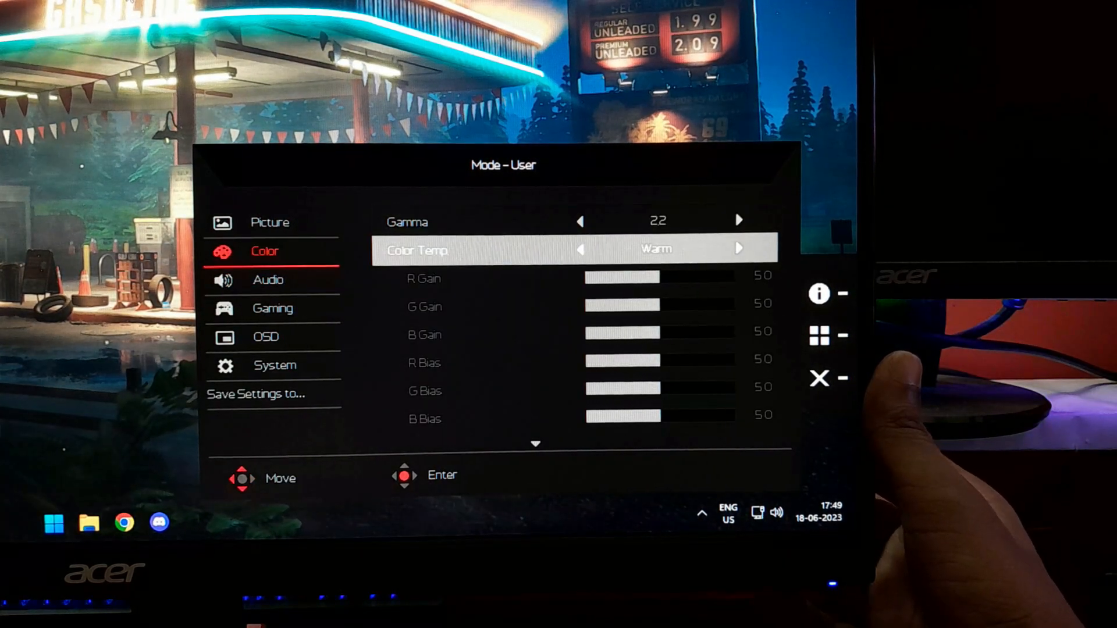
left_click(739, 249)
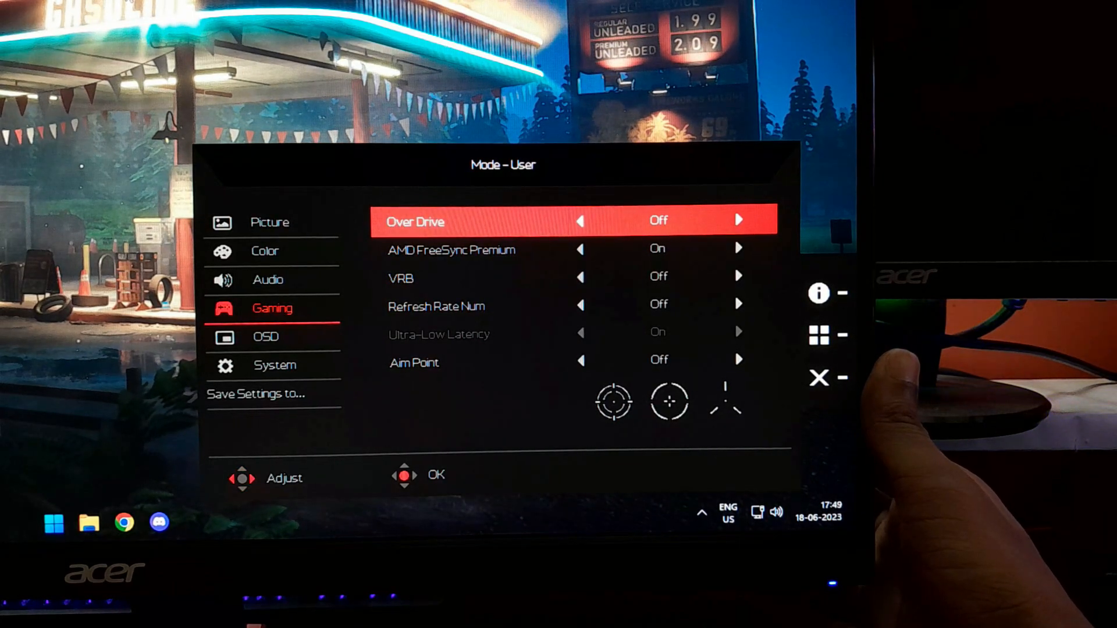
left_click(739, 220)
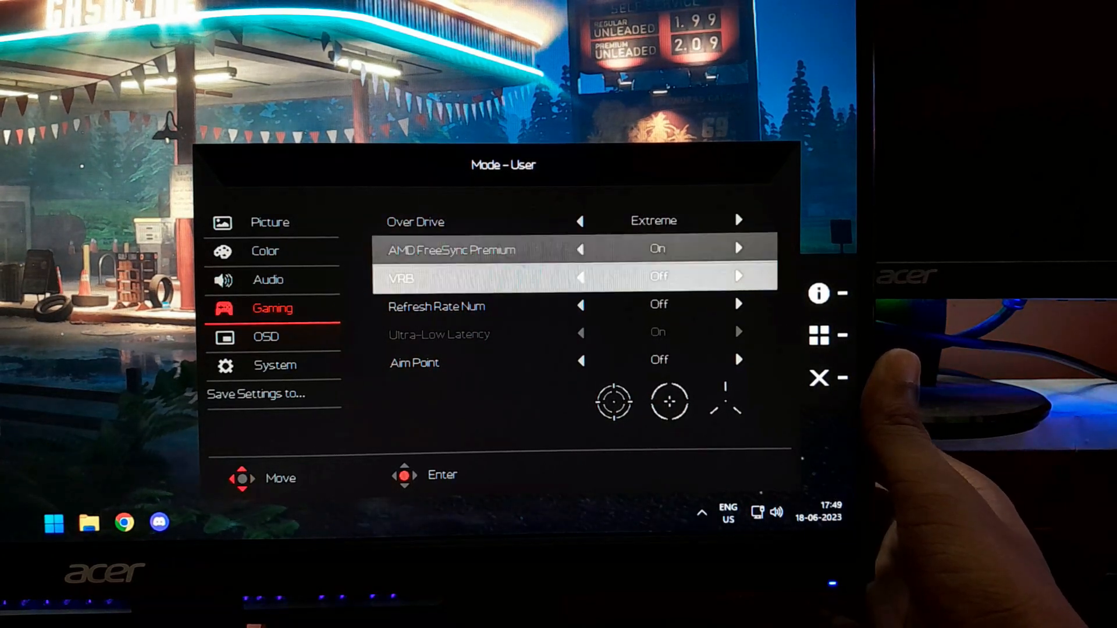
Step: Browse the OSD's System and Picture settings pages
left_click(266, 337)
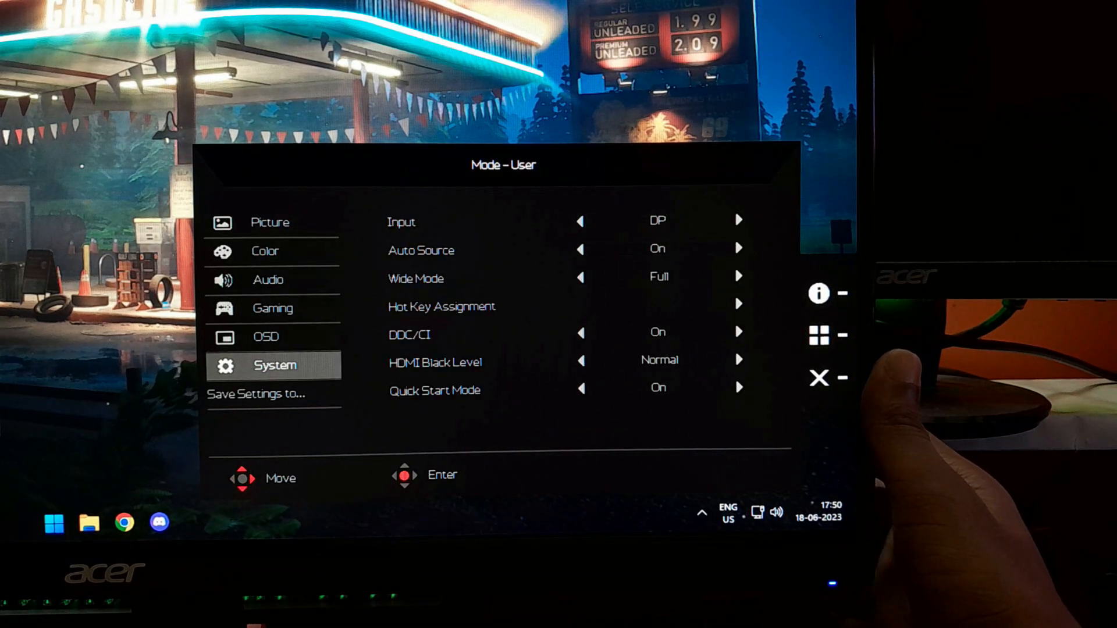
left_click(269, 221)
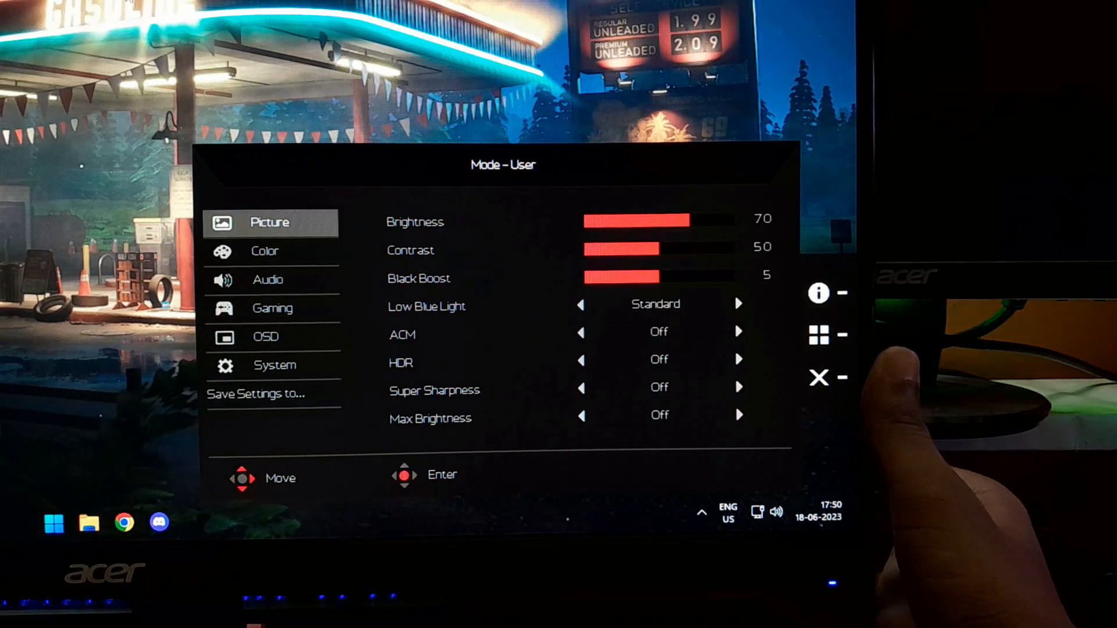